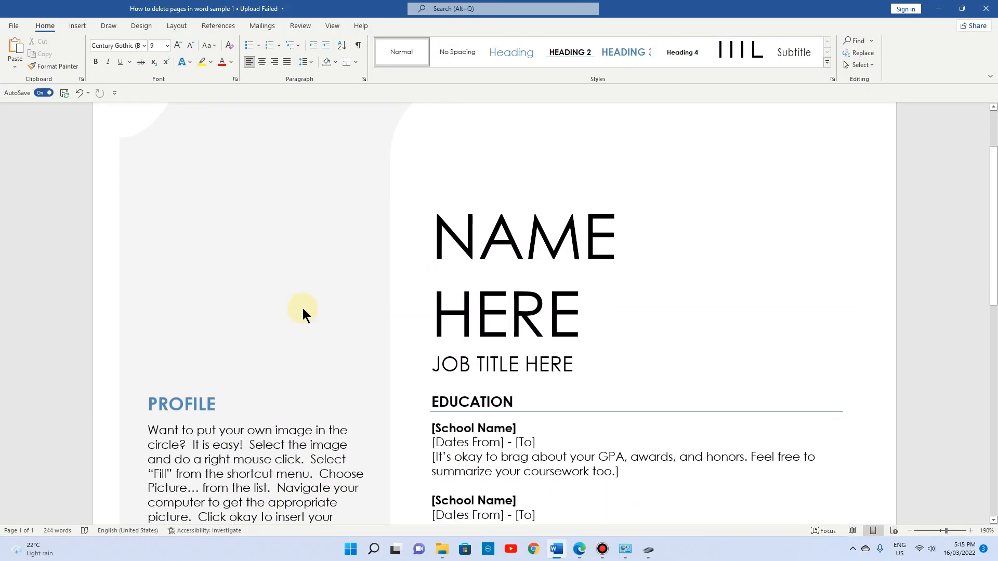
Scroll past the Skills section to the empty second page of the resume
scroll("down", 3)
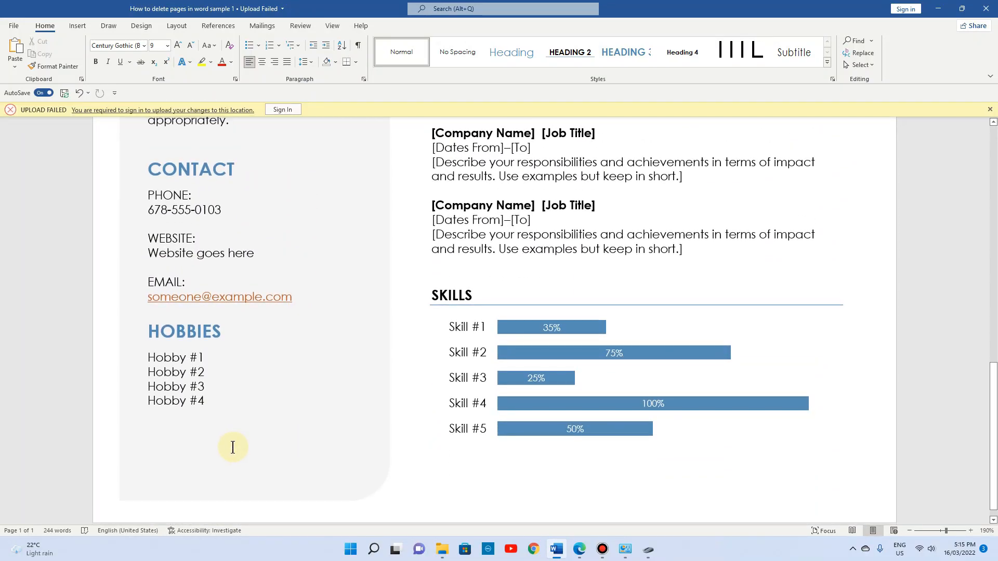
scroll("down", 3)
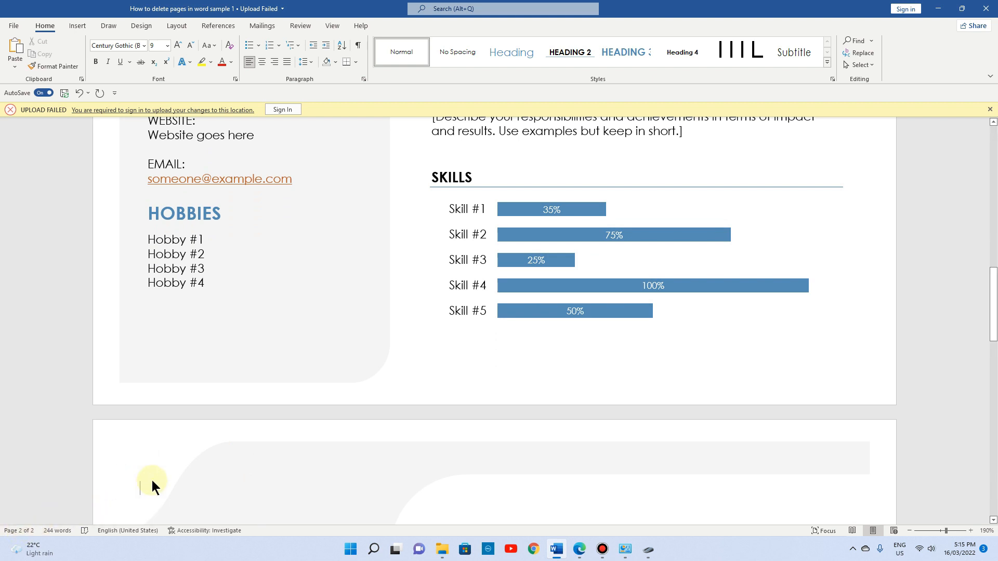
Type 'testing' on the blank second page
type("testing")
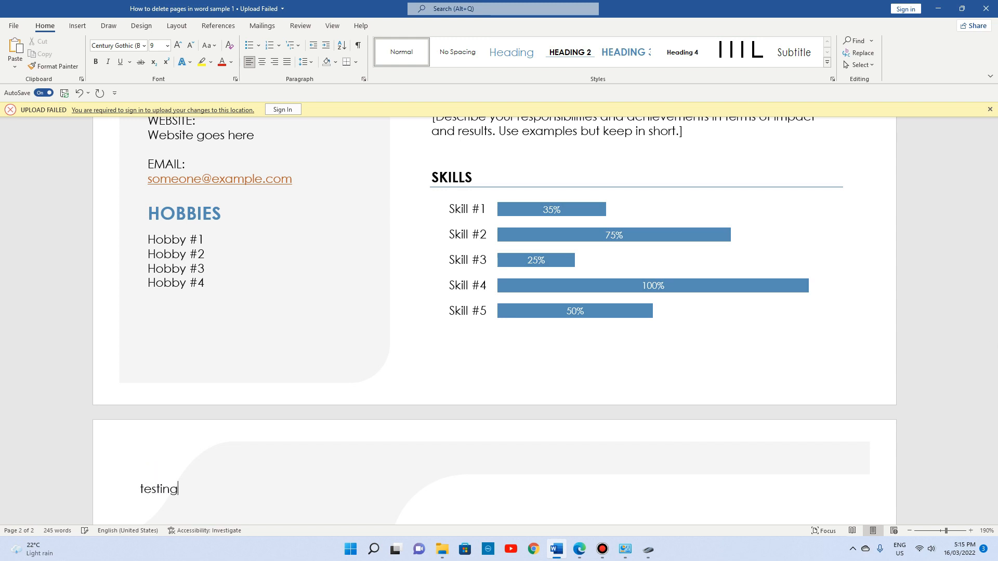
scroll("down", 3)
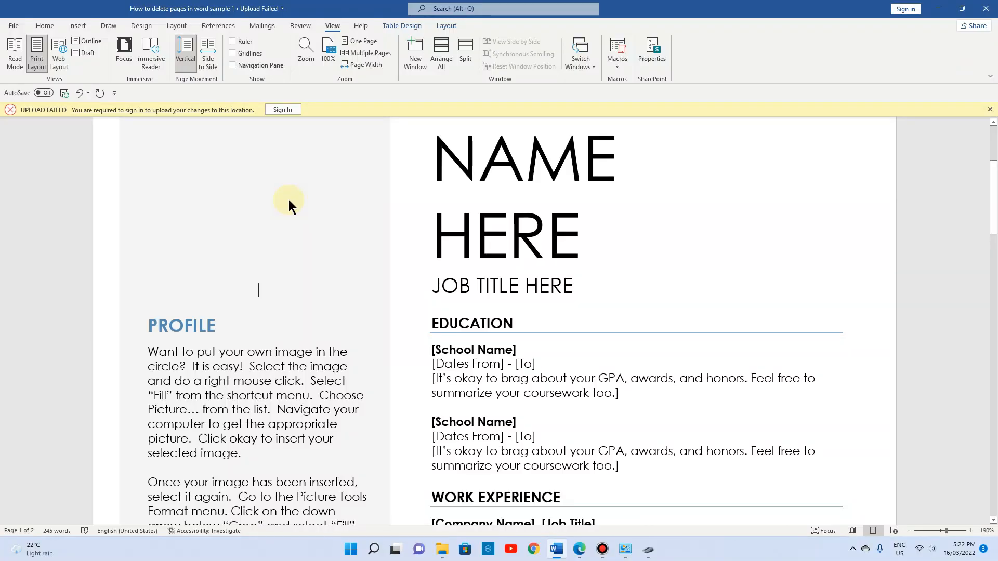
scroll("down", 3)
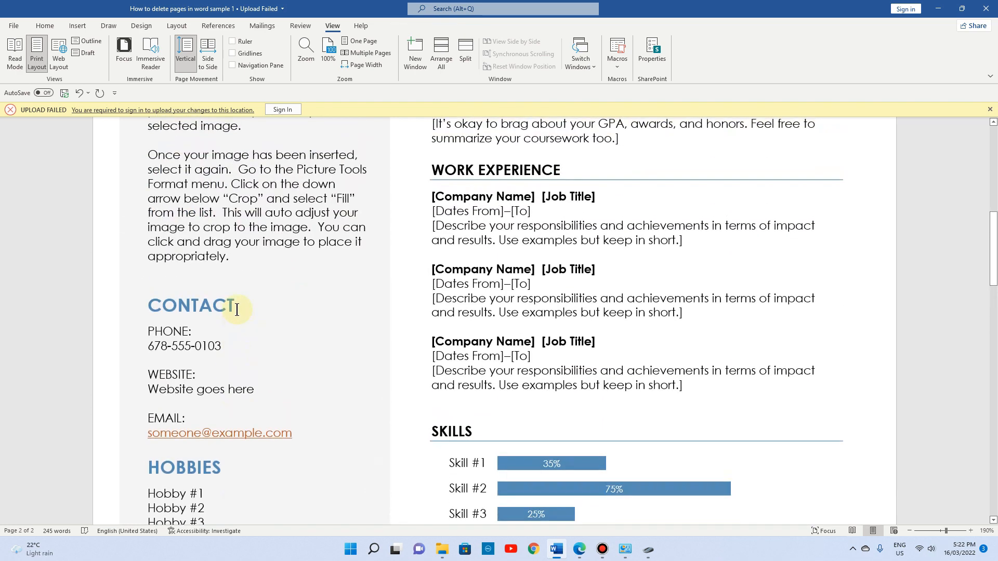
scroll("up", 3)
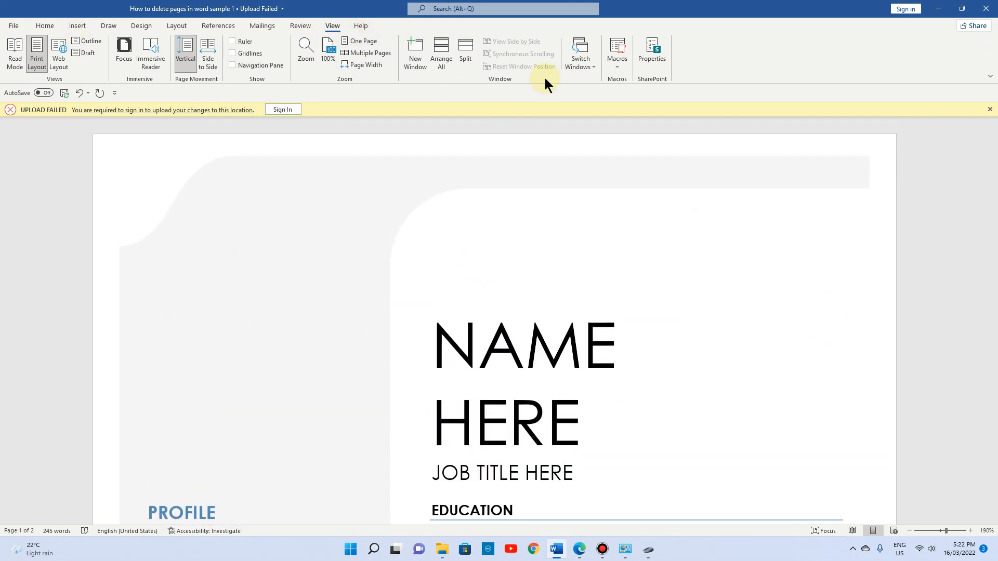
mouse_move(332, 26)
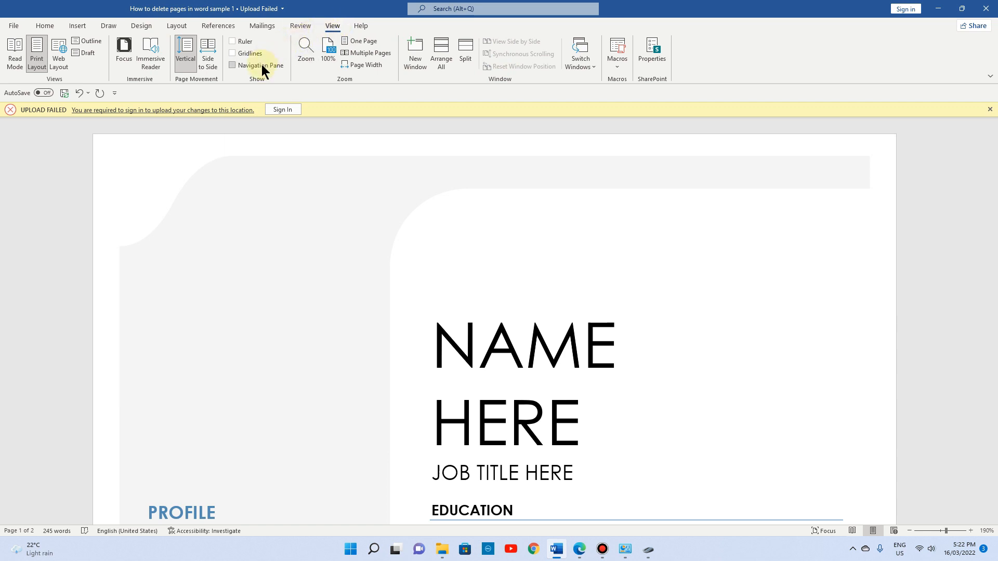
Turn on the Navigation Pane and visit the page 2 and page 1 thumbnails
left_click(233, 65)
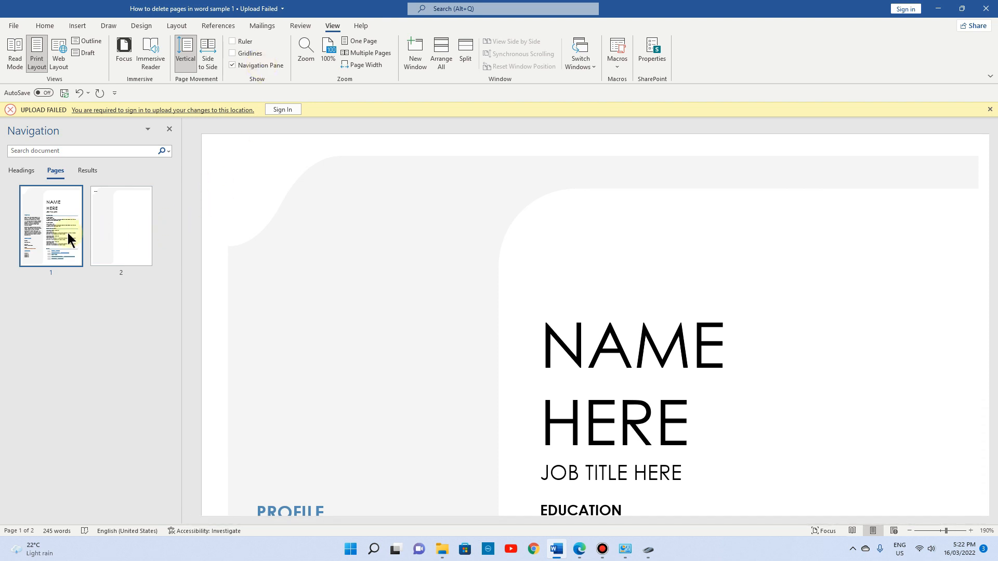
left_click(121, 226)
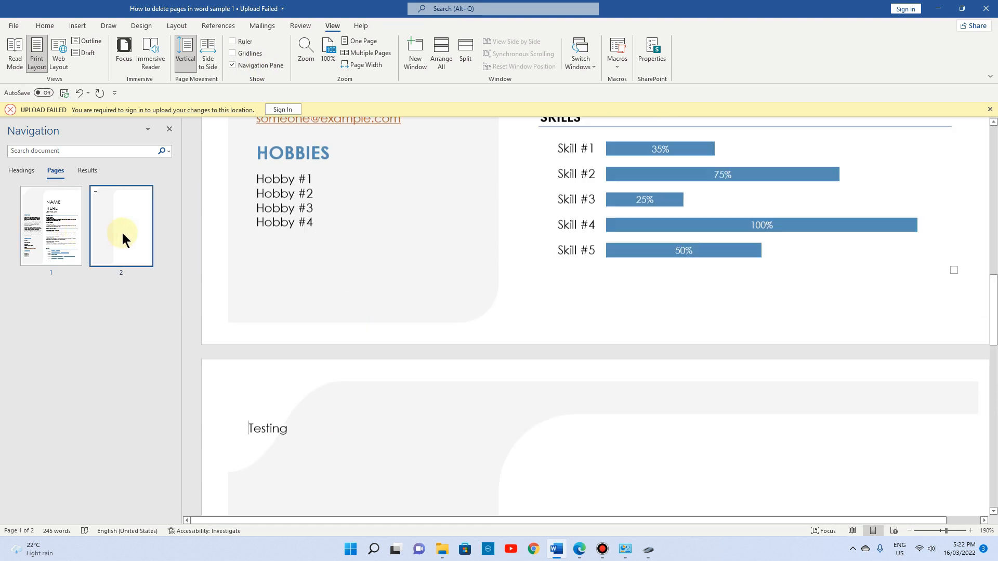
scroll("down", 3)
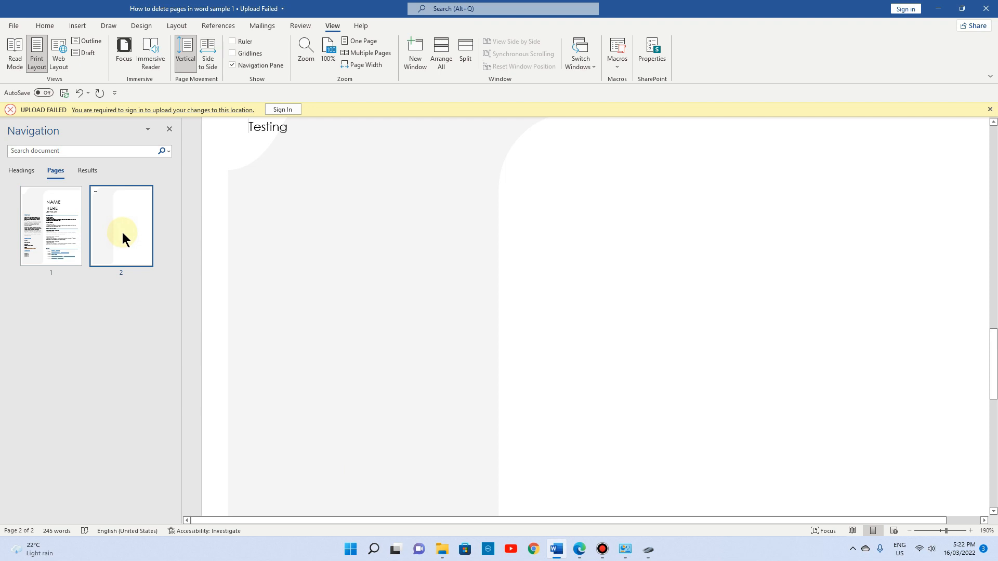
left_click(50, 225)
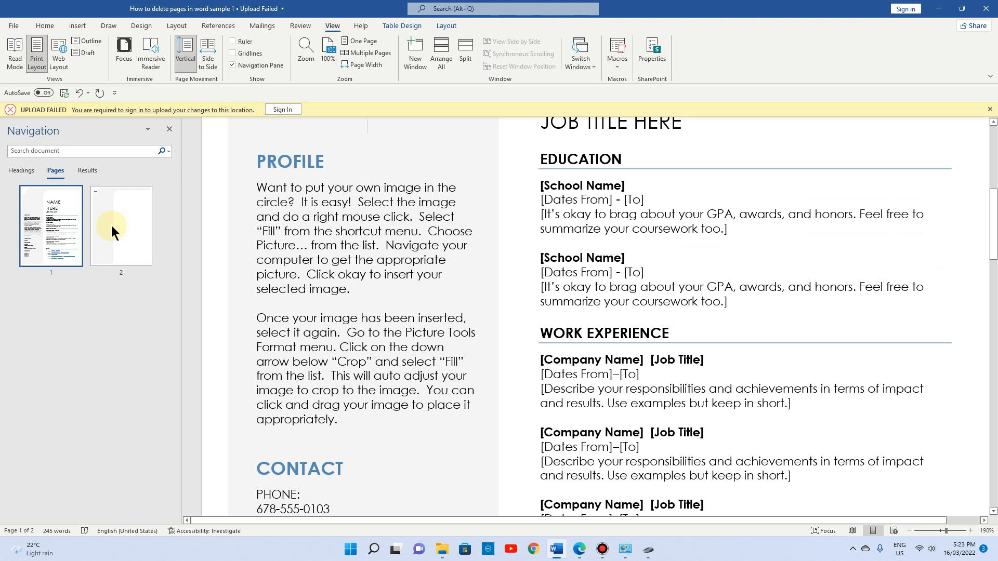
Place the cursor before 'Testing' on page 2 to remove the extra page
left_click(121, 225)
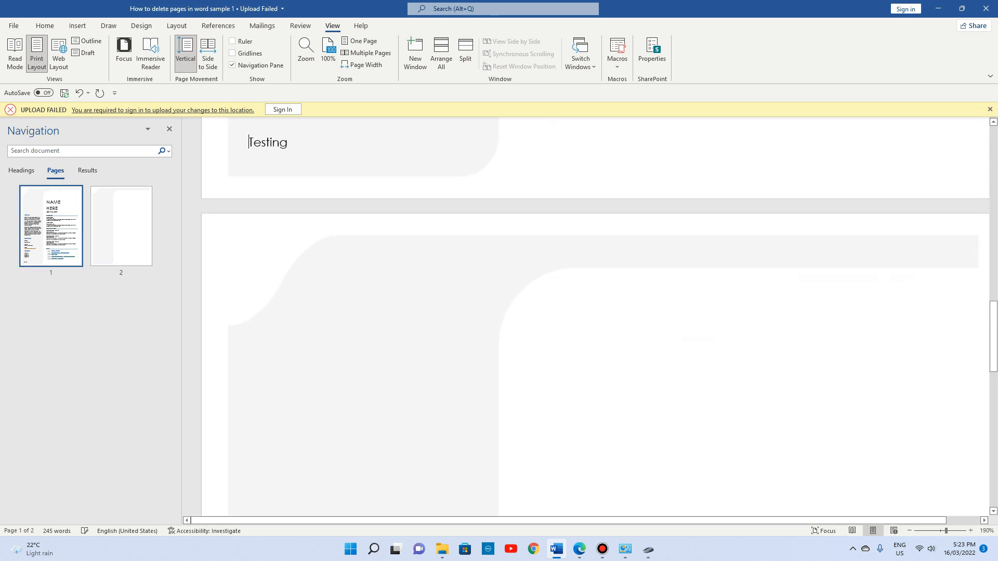
left_click(121, 226)
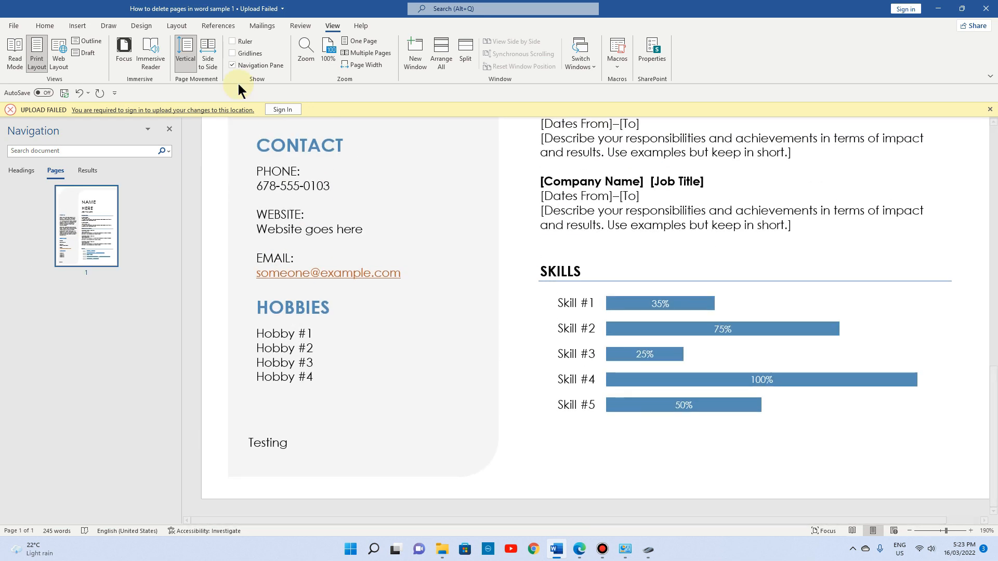
mouse_move(546, 354)
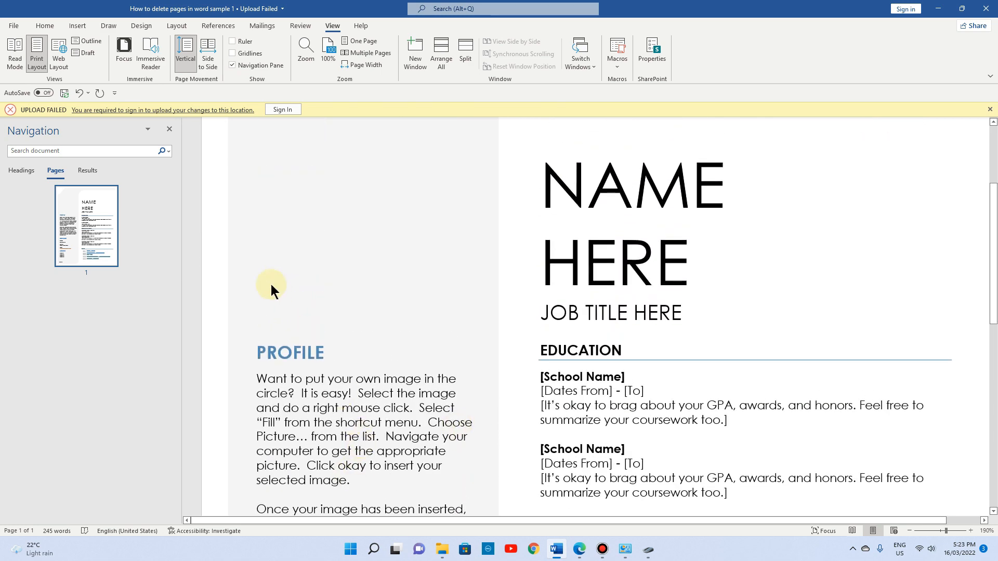
mouse_move(188, 168)
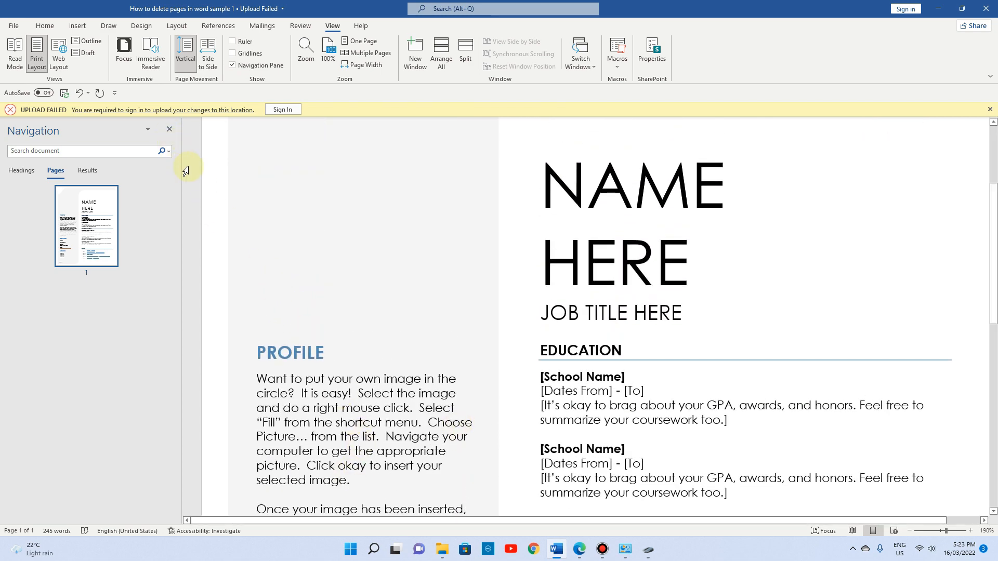
mouse_move(195, 188)
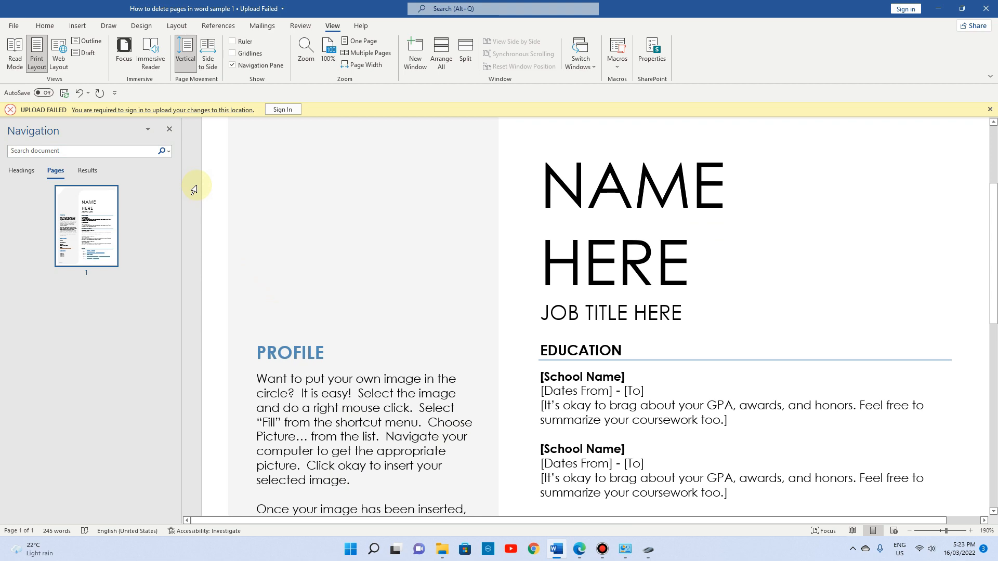